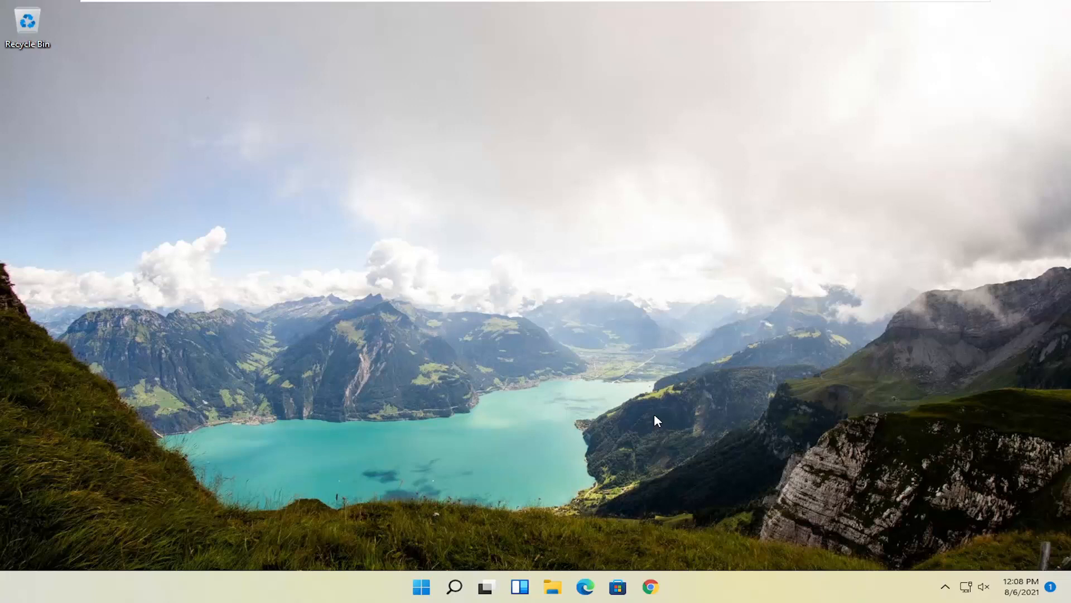
mouse_move(485, 238)
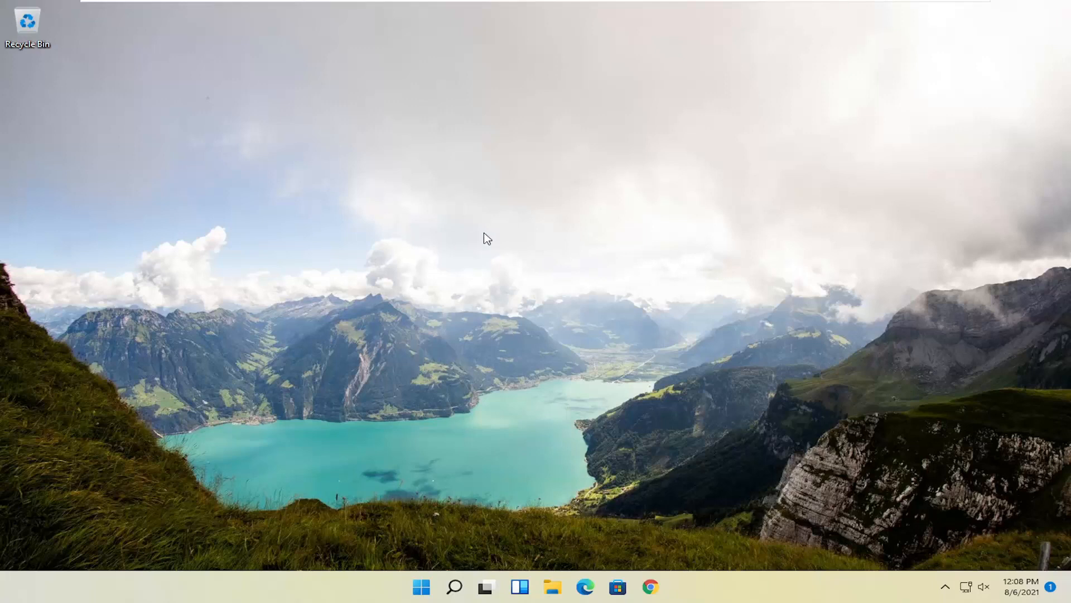
mouse_move(412, 505)
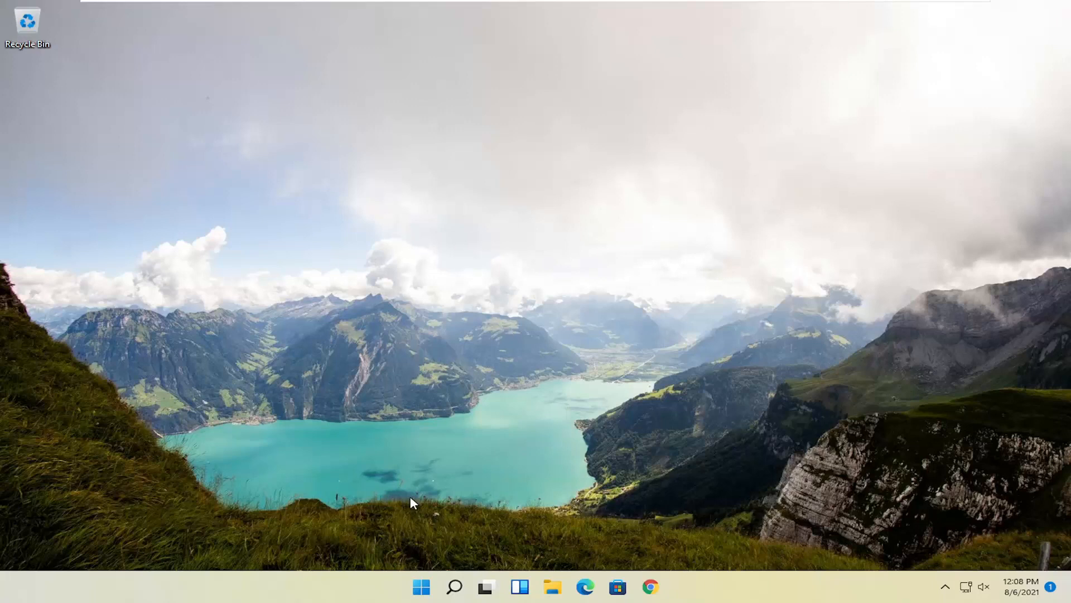
mouse_move(452, 530)
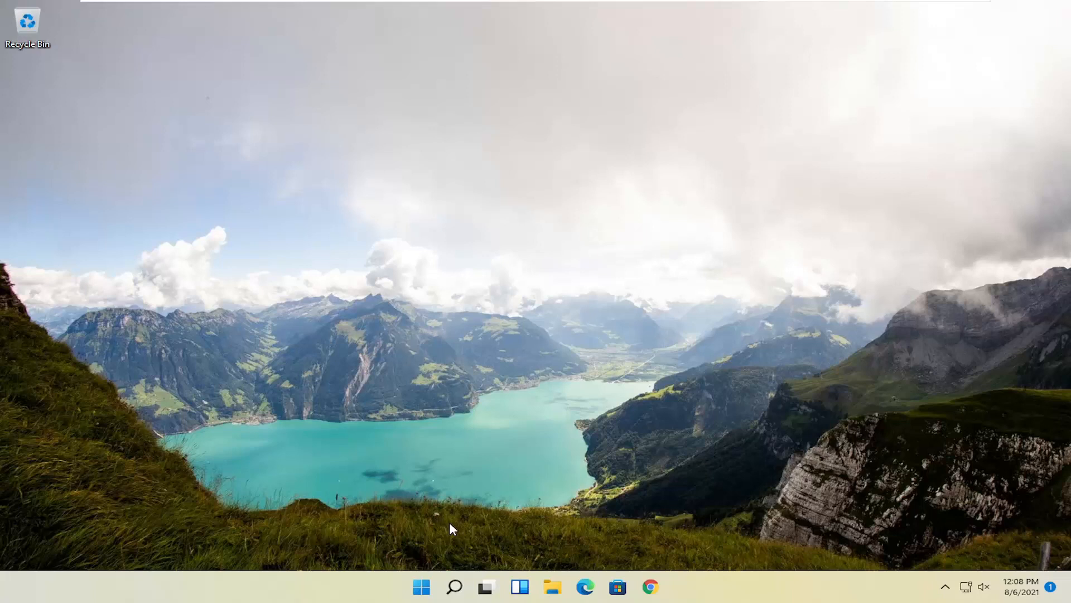
Step: Restart Windows 11 from the Start menu's shut-down options to boot into recovery
right_click(422, 585)
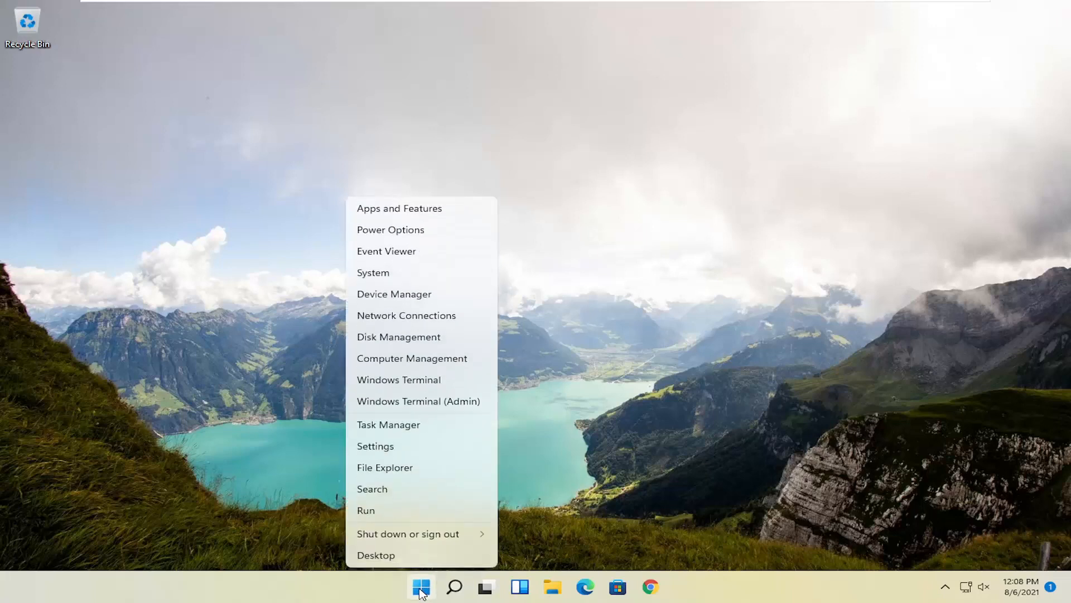
left_click(408, 534)
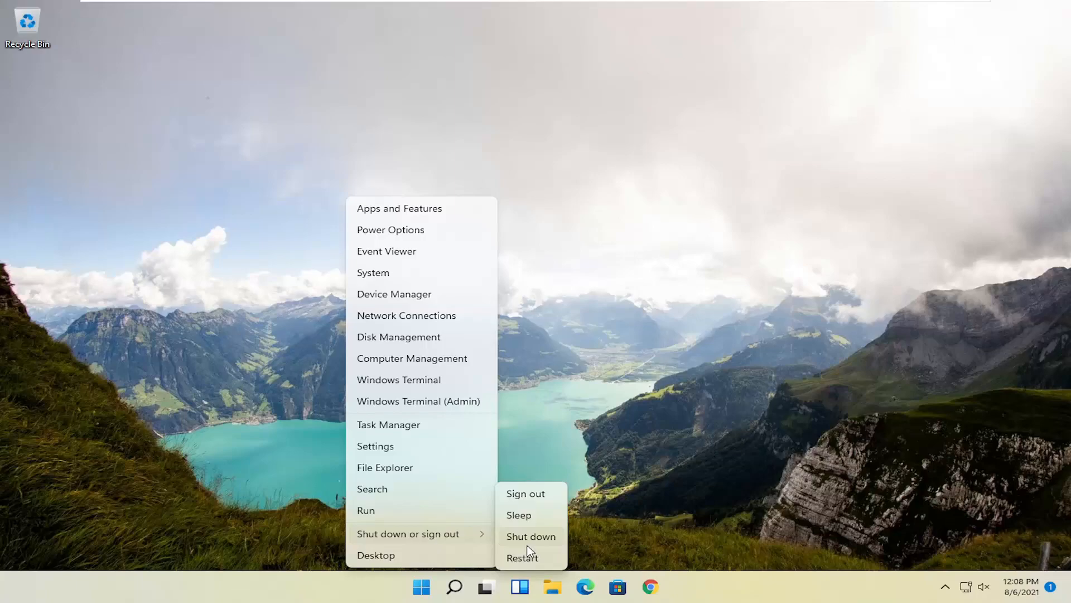
left_click(523, 557)
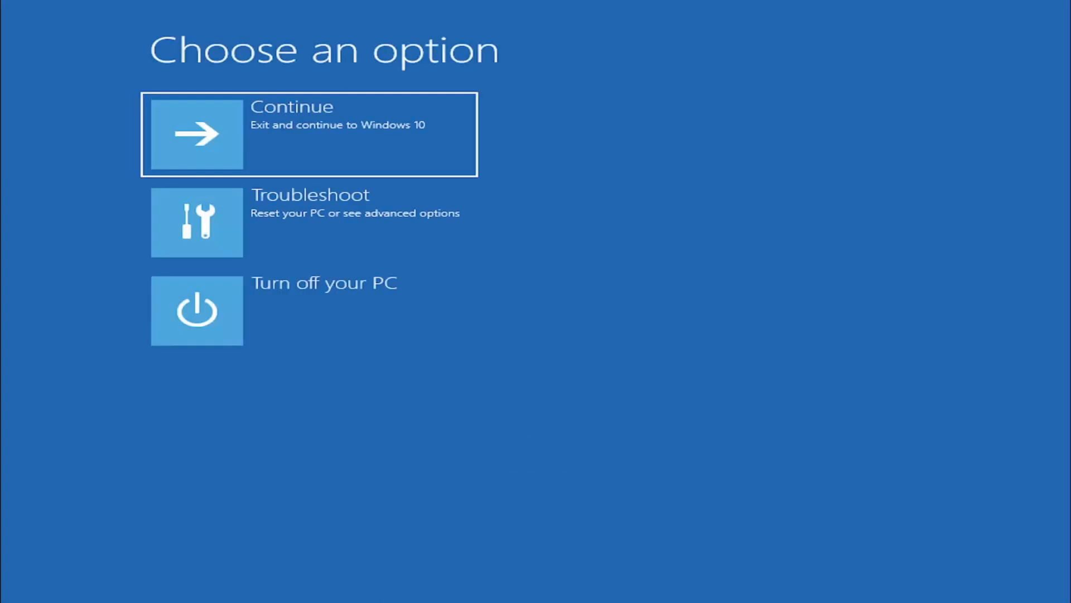
mouse_move(539, 196)
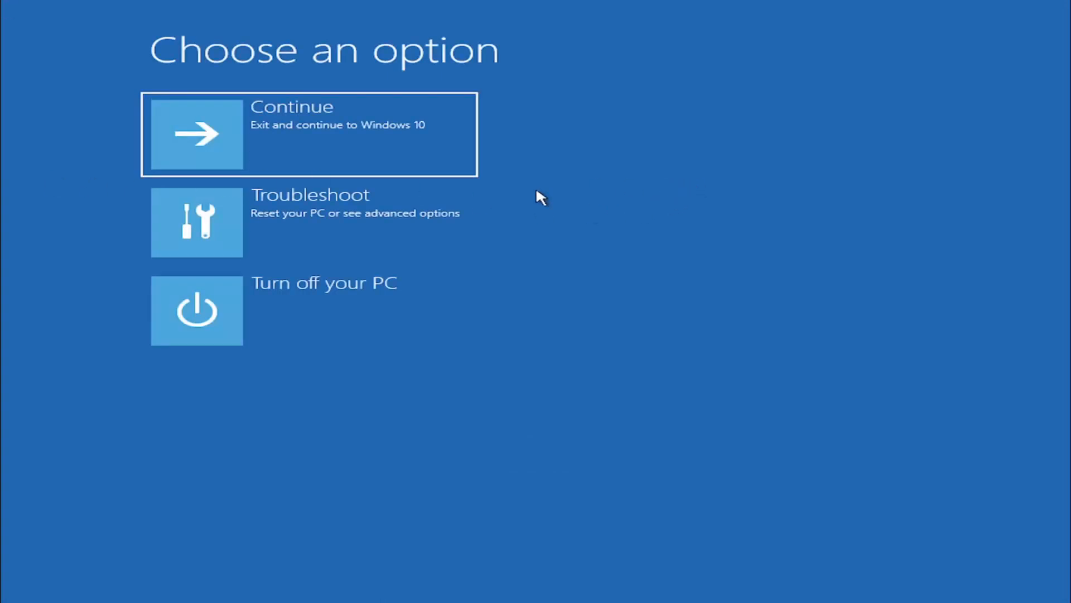
mouse_move(381, 265)
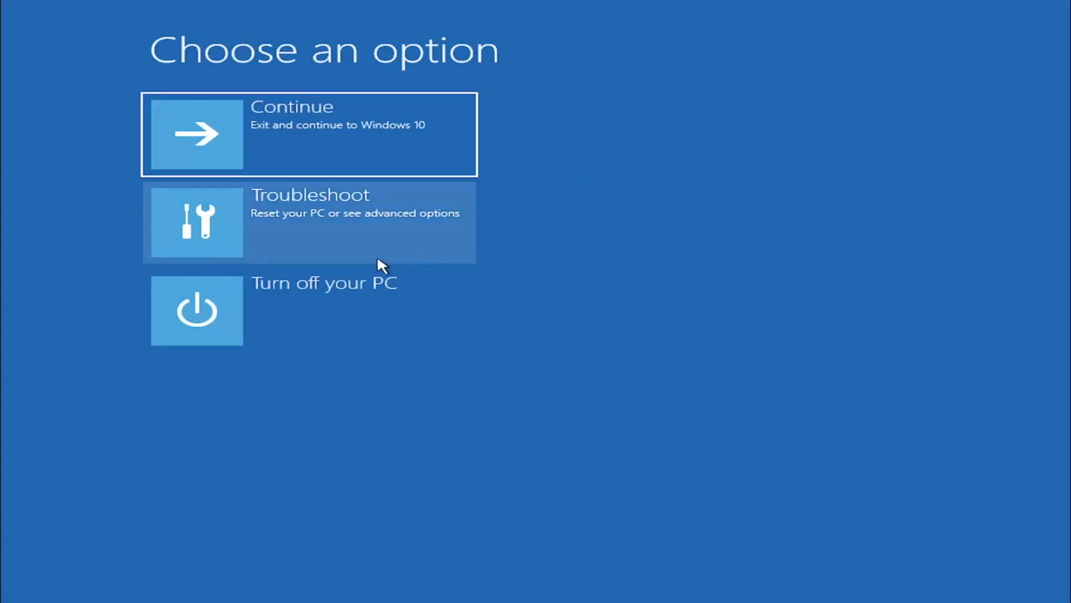
mouse_move(263, 231)
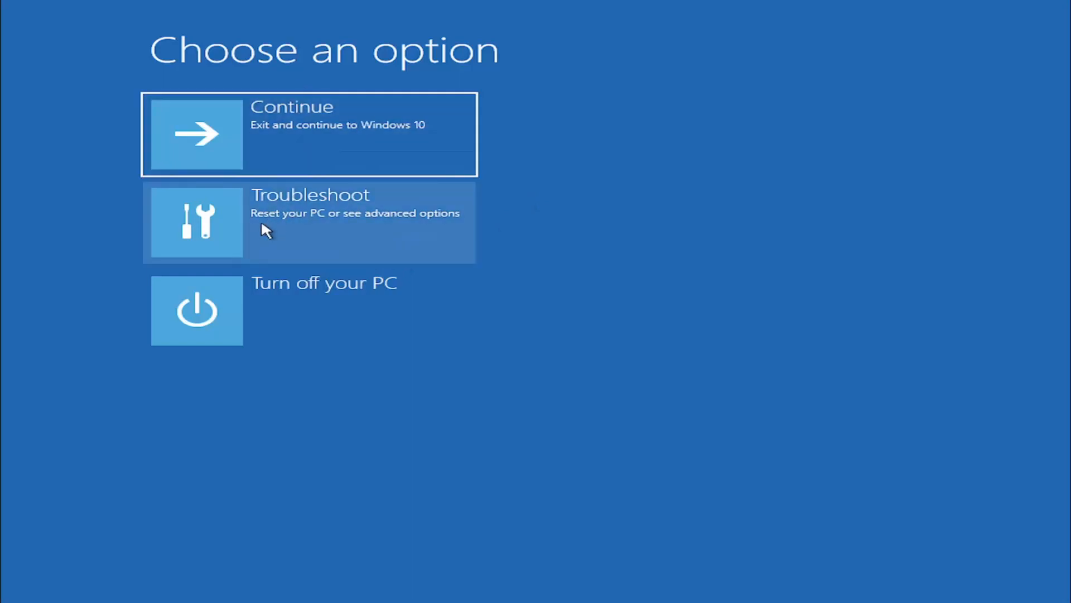
Step: Launch the recovery Command Prompt via Troubleshoot and Advanced options
left_click(309, 223)
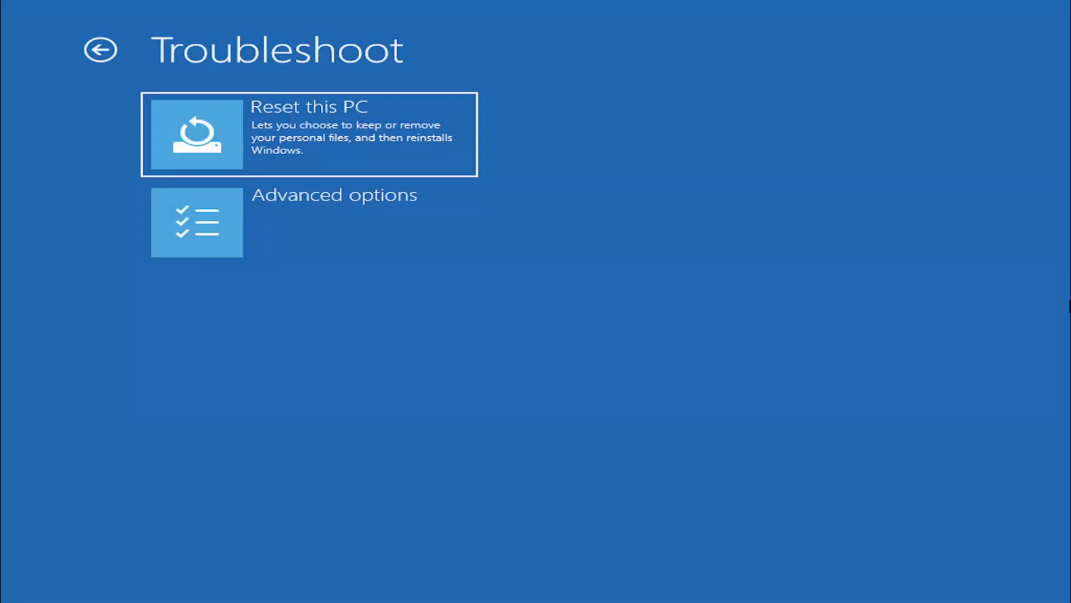
mouse_move(343, 242)
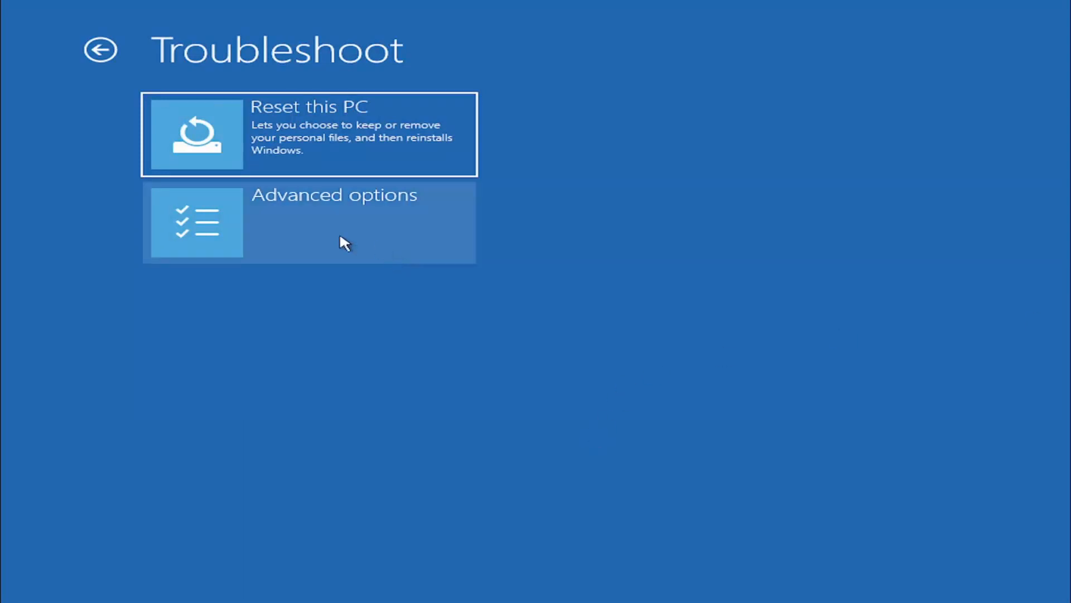
left_click(331, 221)
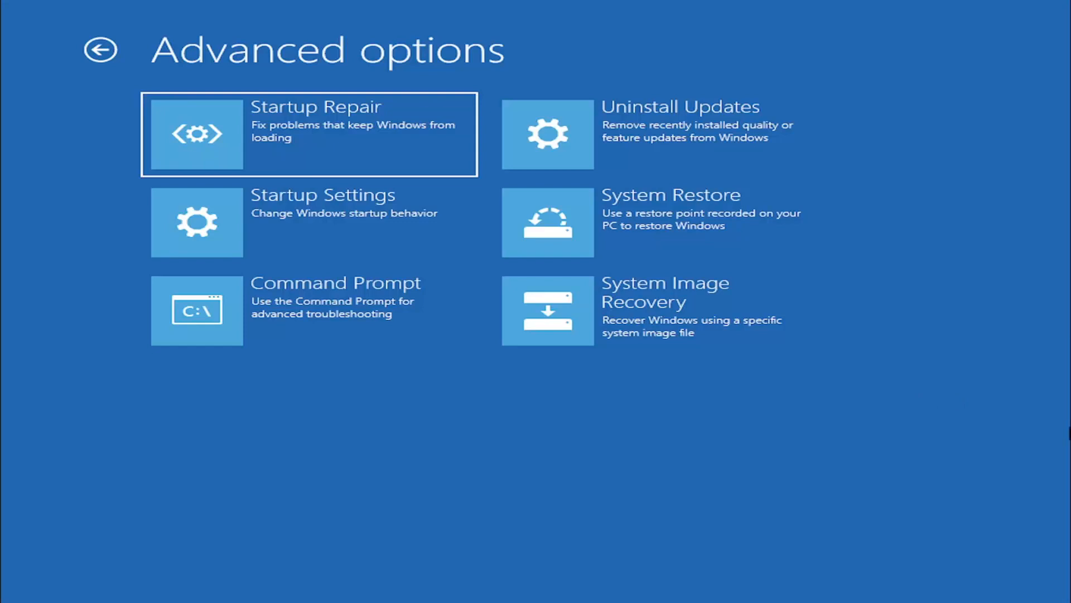
left_click(196, 310)
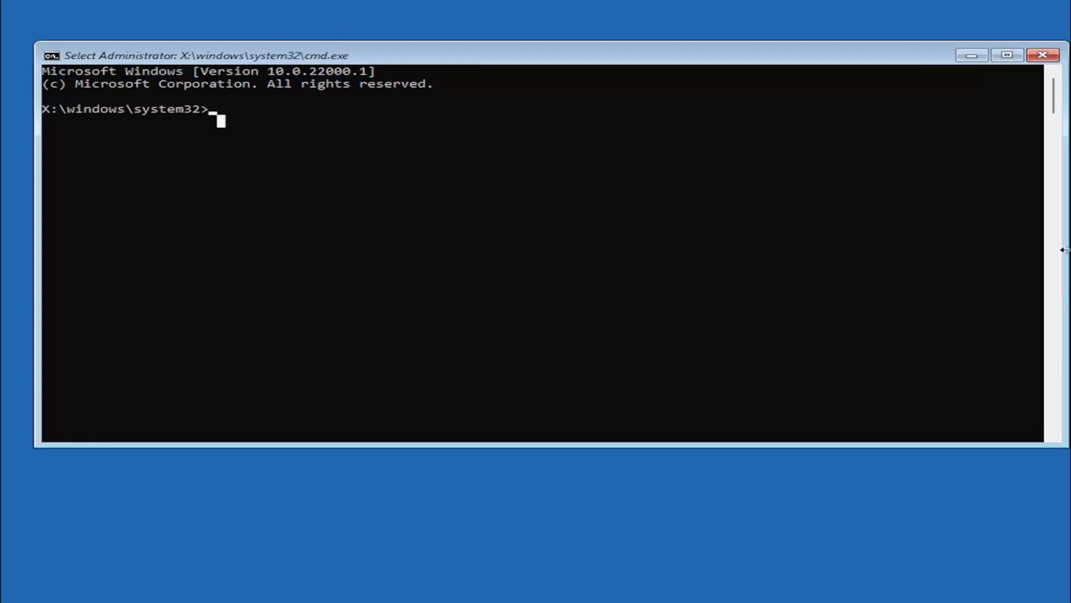
mouse_move(351, 184)
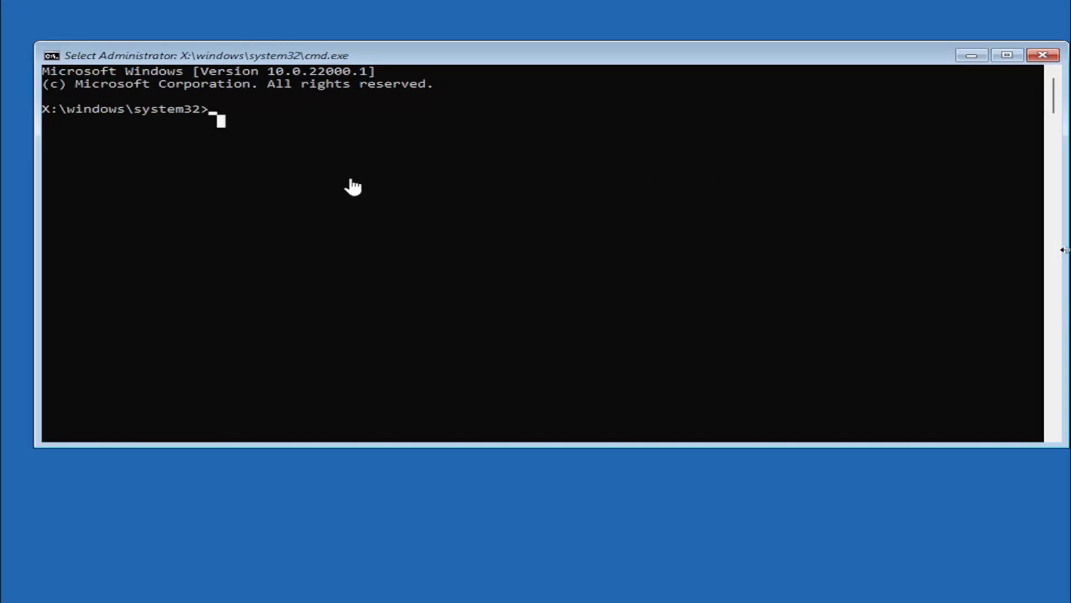
mouse_move(227, 370)
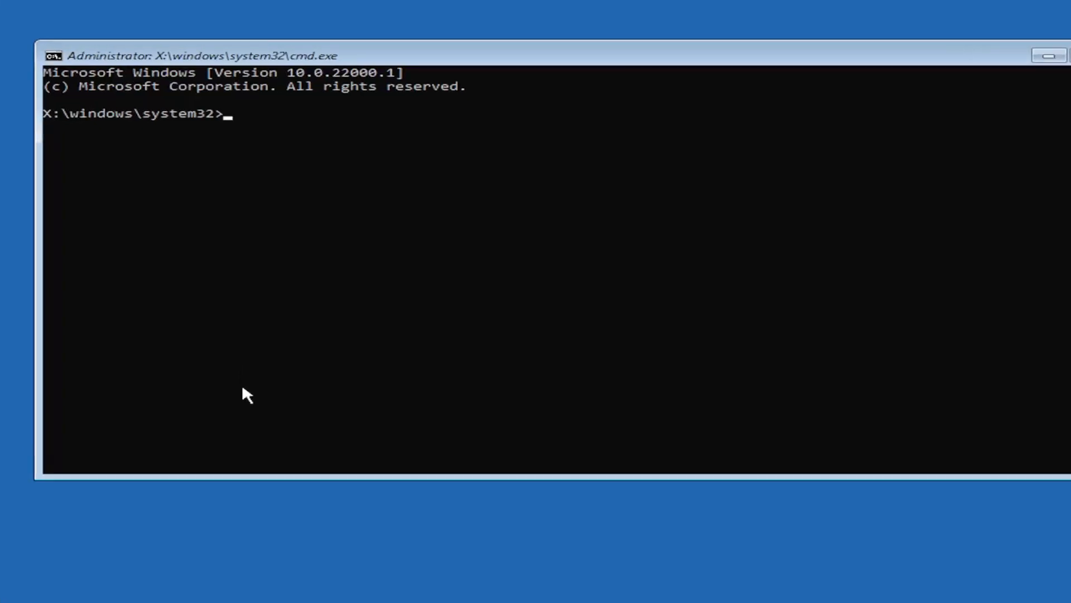
Step: Run mbr2gpt.exe /convert to convert the boot disk to GPT
type("mb")
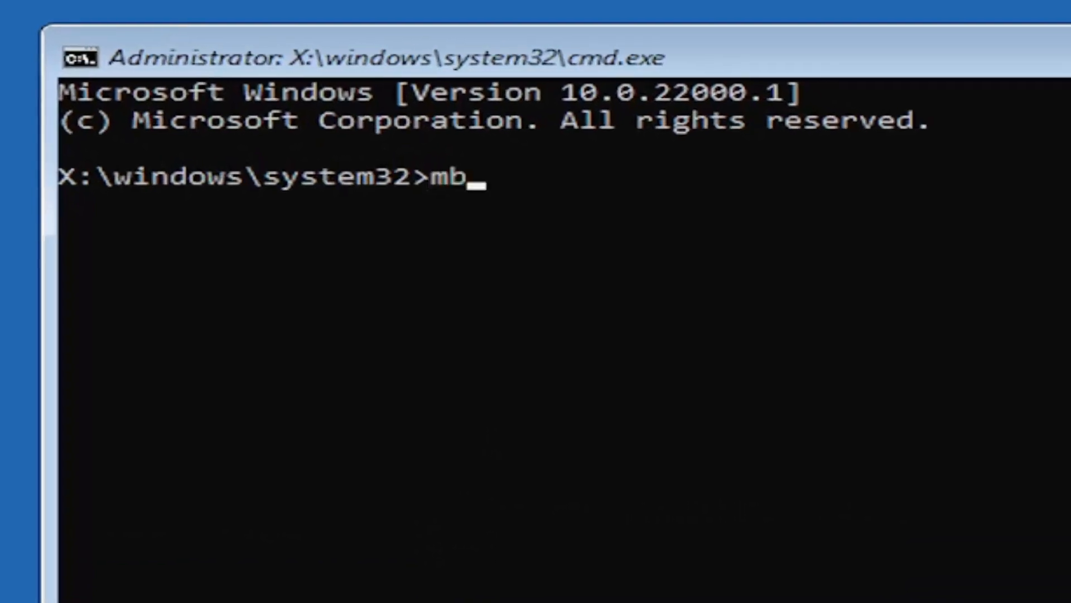
type("r2")
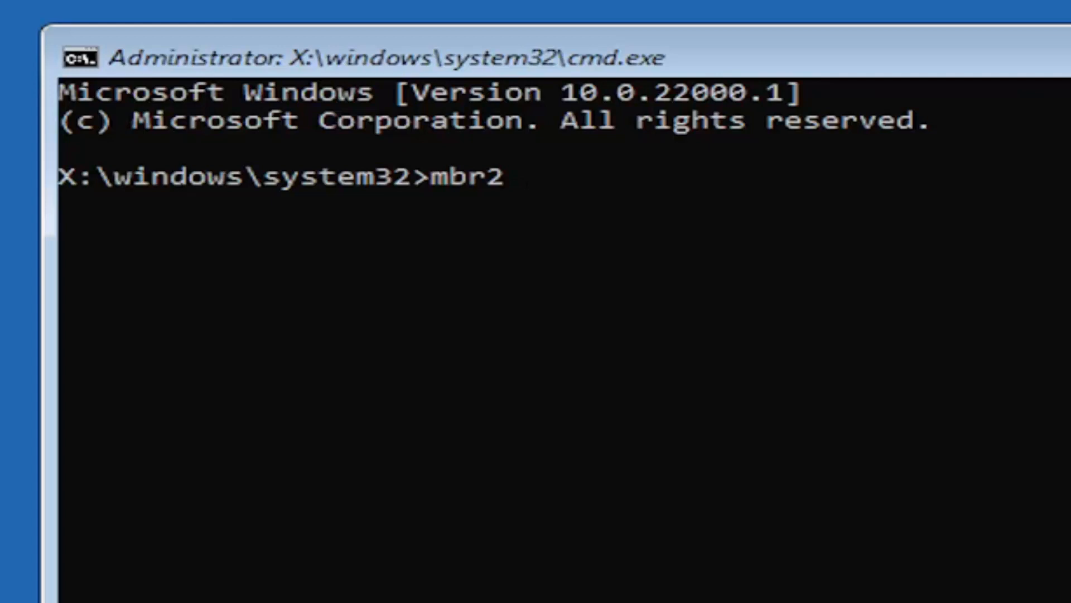
type("gpt")
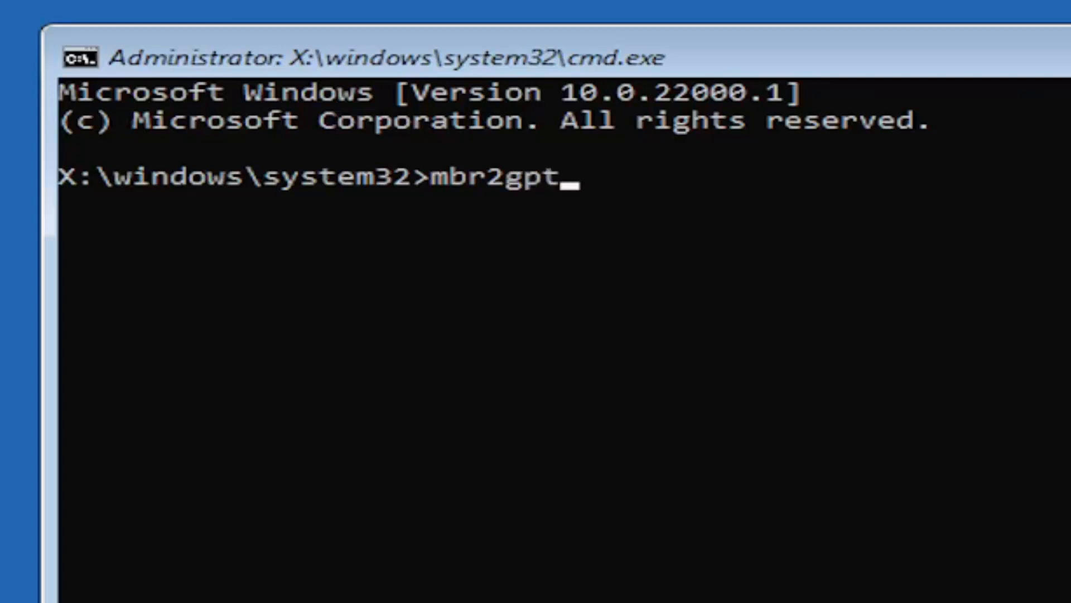
type(".exe /")
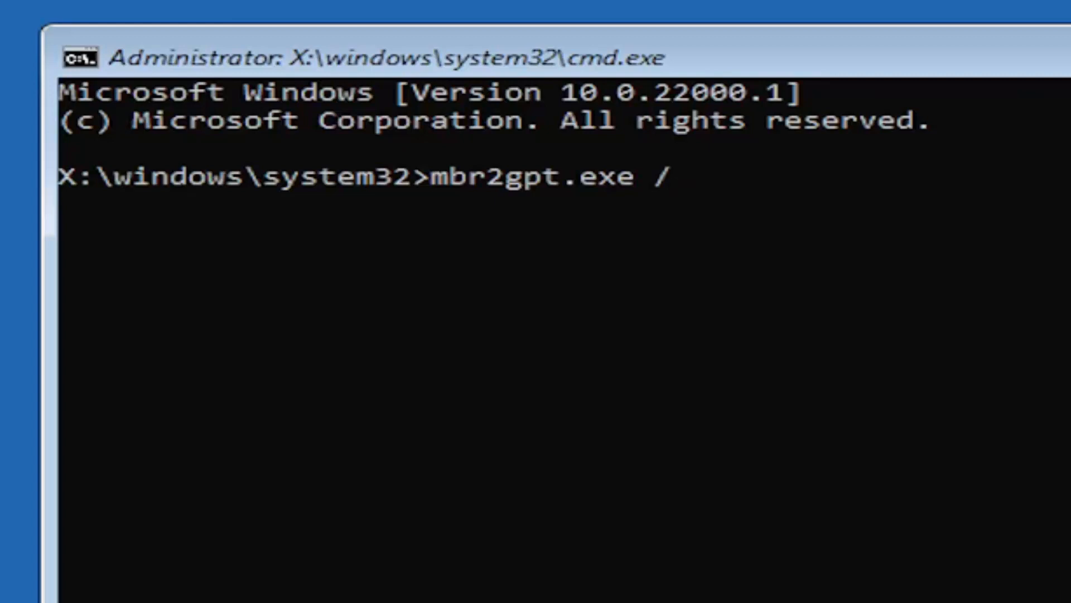
type("convert")
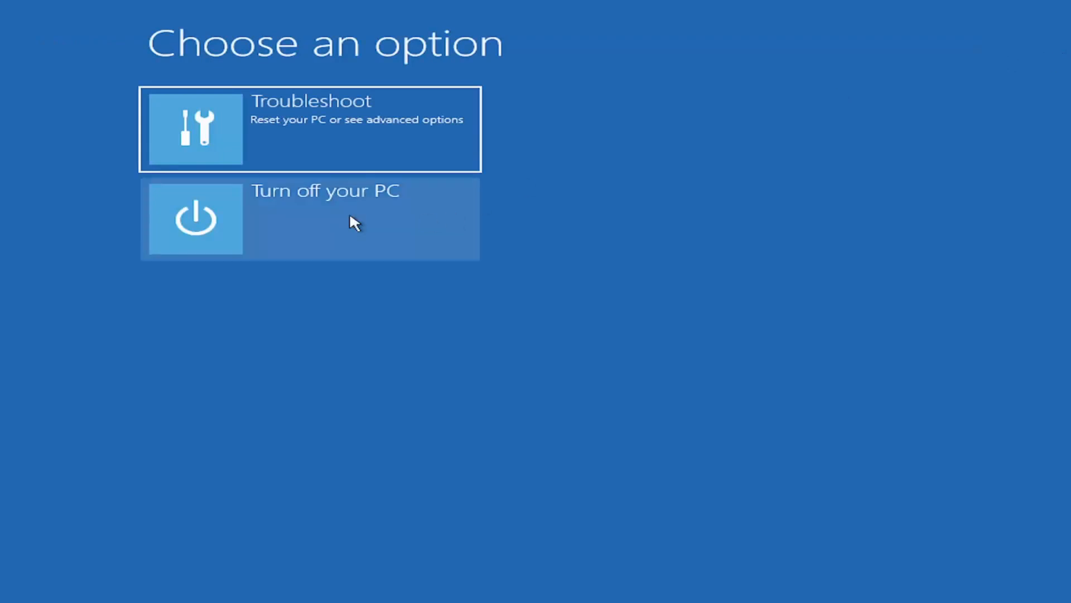
mouse_move(333, 229)
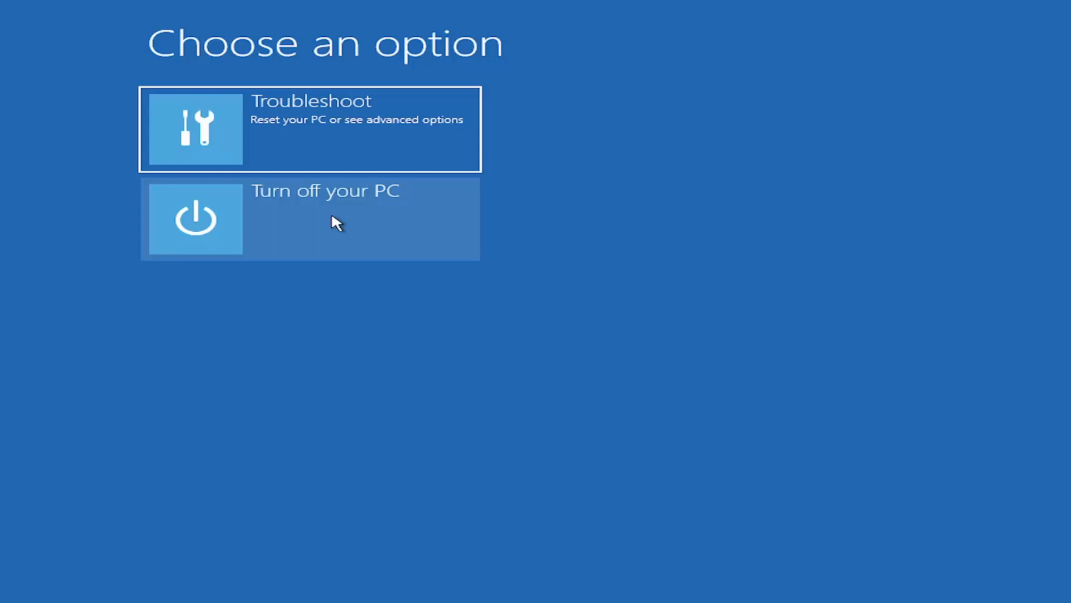
mouse_move(354, 236)
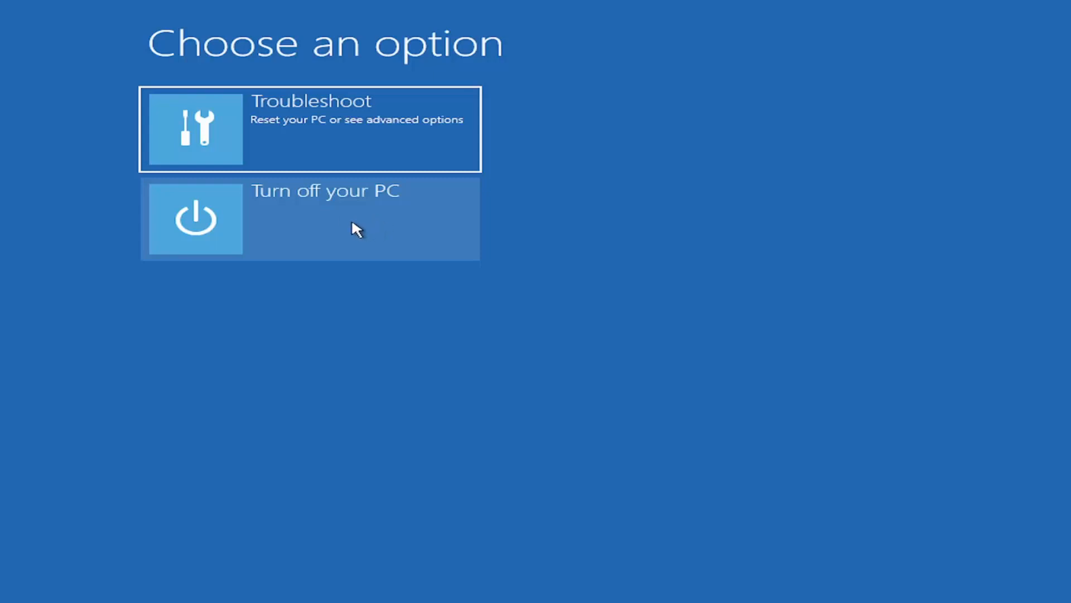
mouse_move(339, 226)
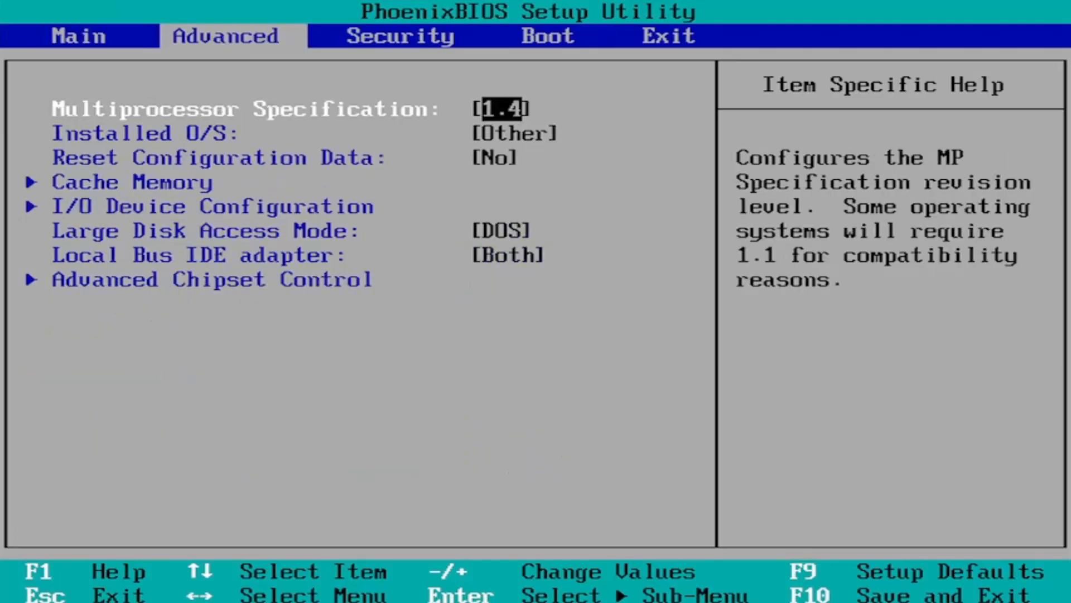
Step: On the Security page, request save-and-exit with F10
left_click(547, 36)
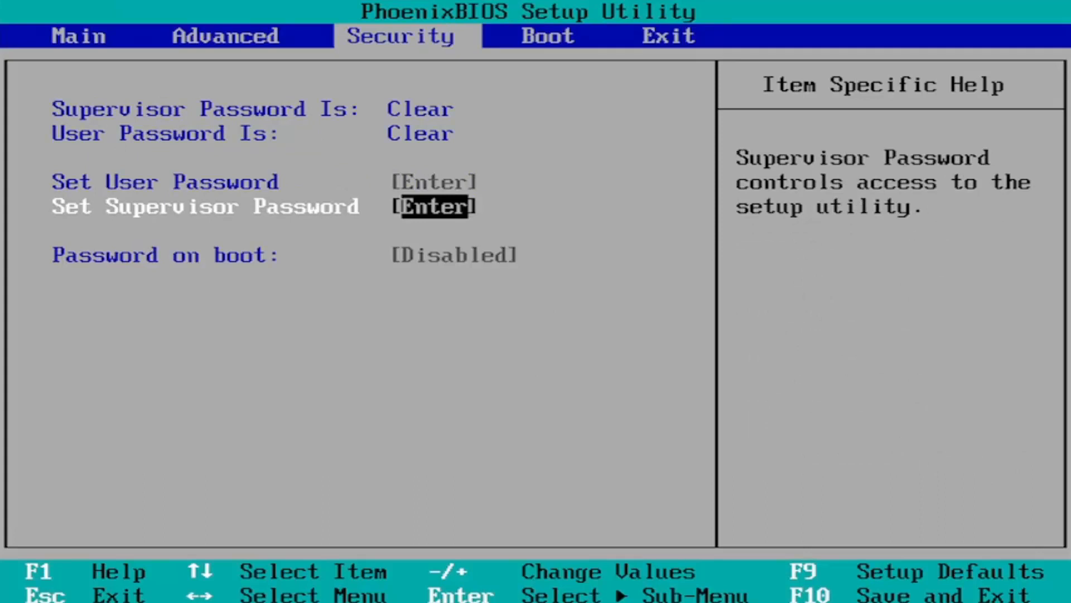
key("F10")
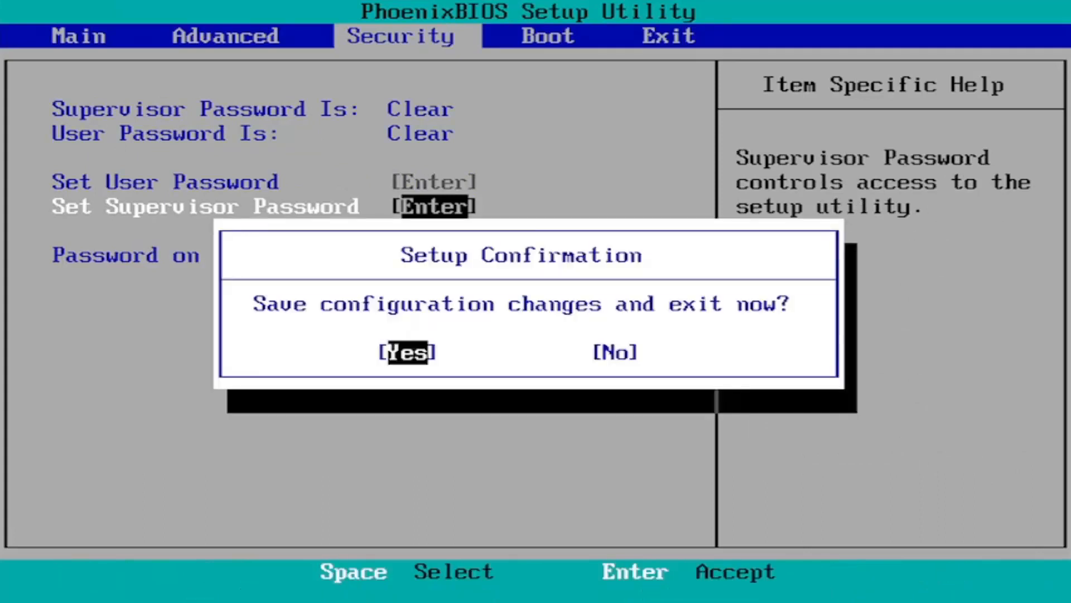